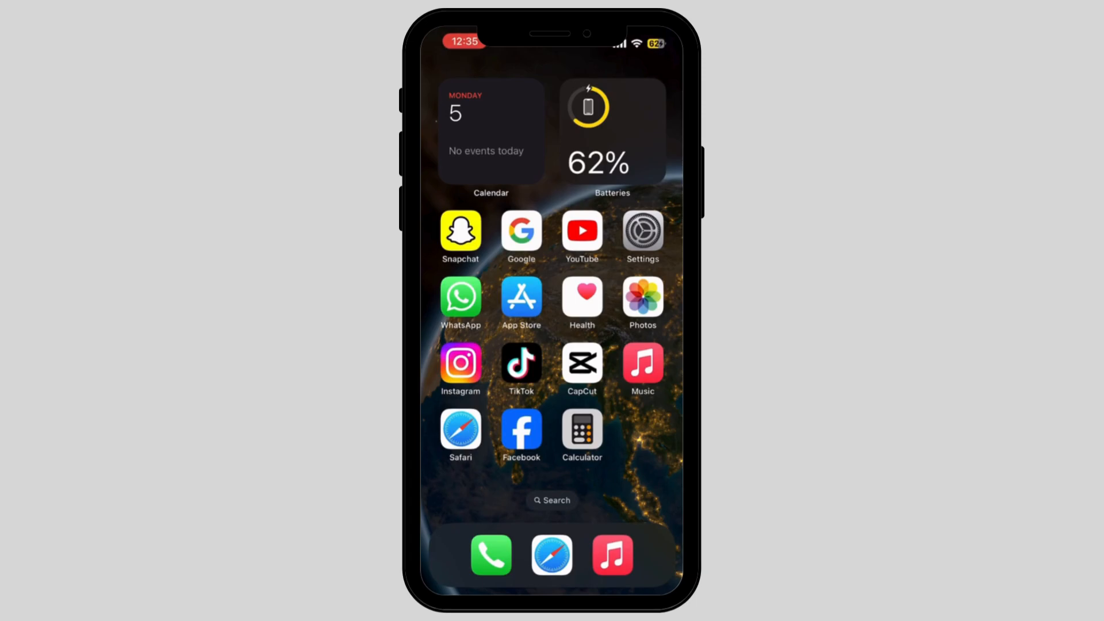
# - Launch Facebook and scroll the Menu down to reach Settings under Settings & privacy
pyautogui.click(521, 435)
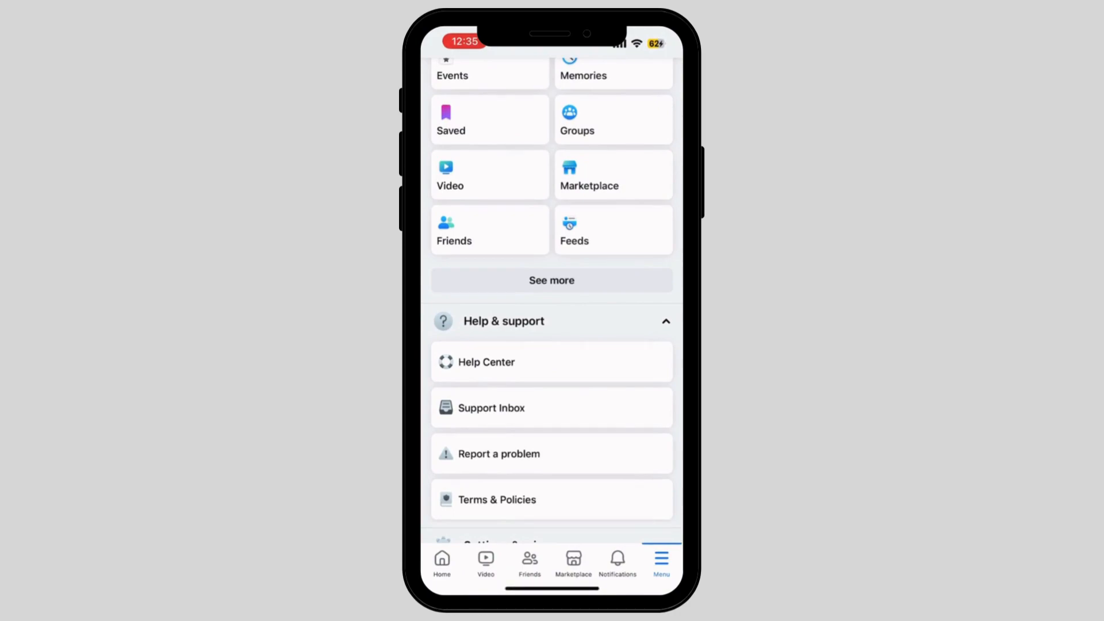
pyautogui.scroll(-3)
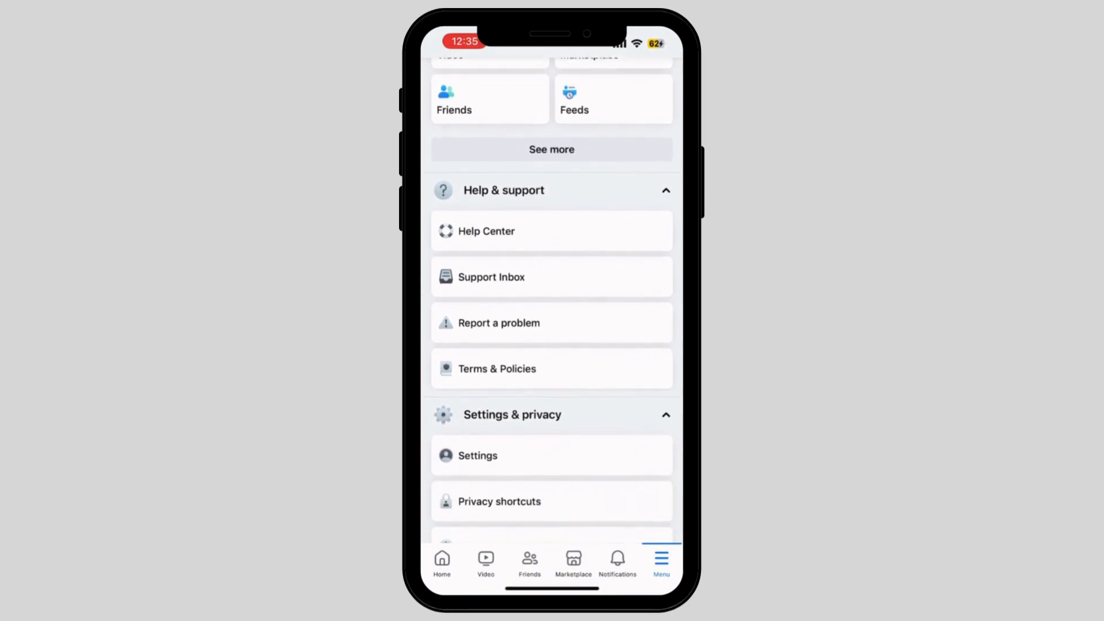
pyautogui.scroll(-3)
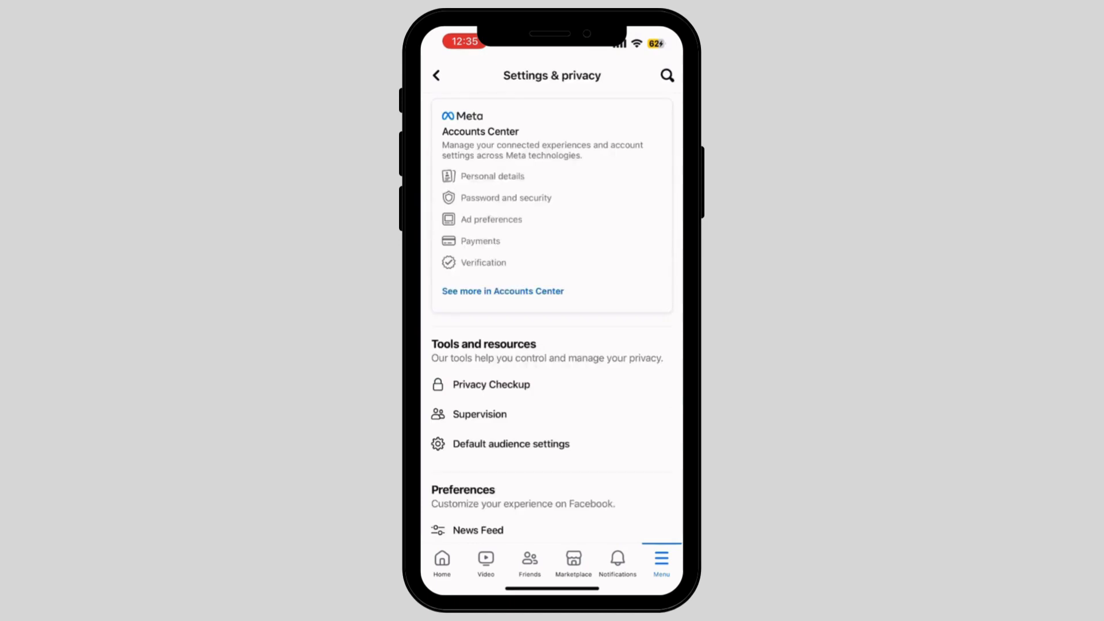
# - Search the settings for 'Brow' and choose the Browser result
pyautogui.click(666, 76)
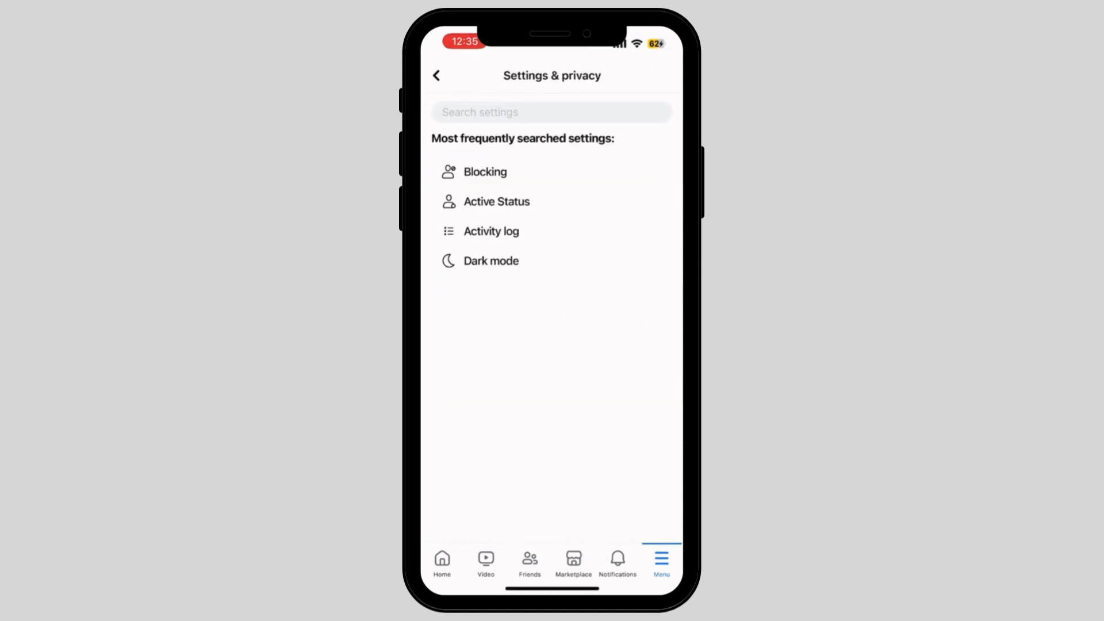
pyautogui.click(551, 112)
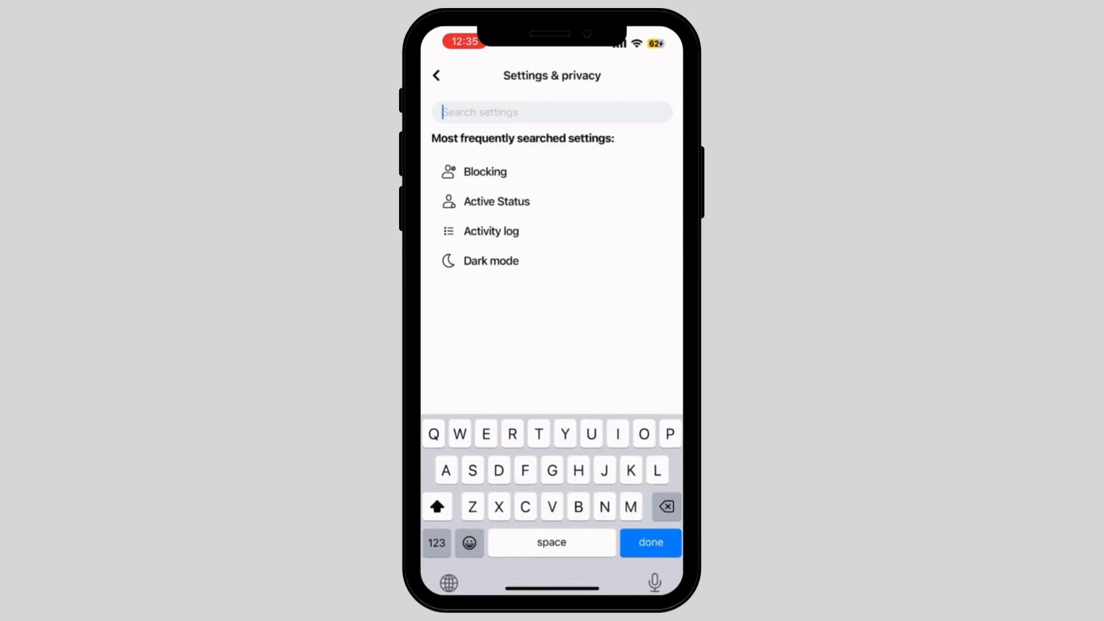
pyautogui.write('Brow')
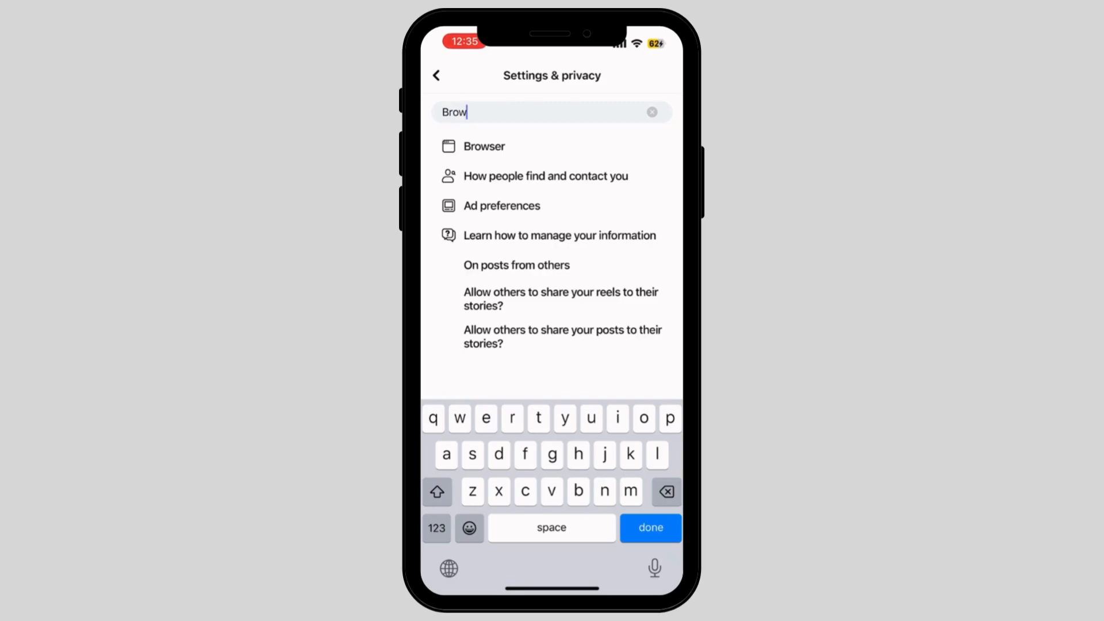
pyautogui.click(484, 147)
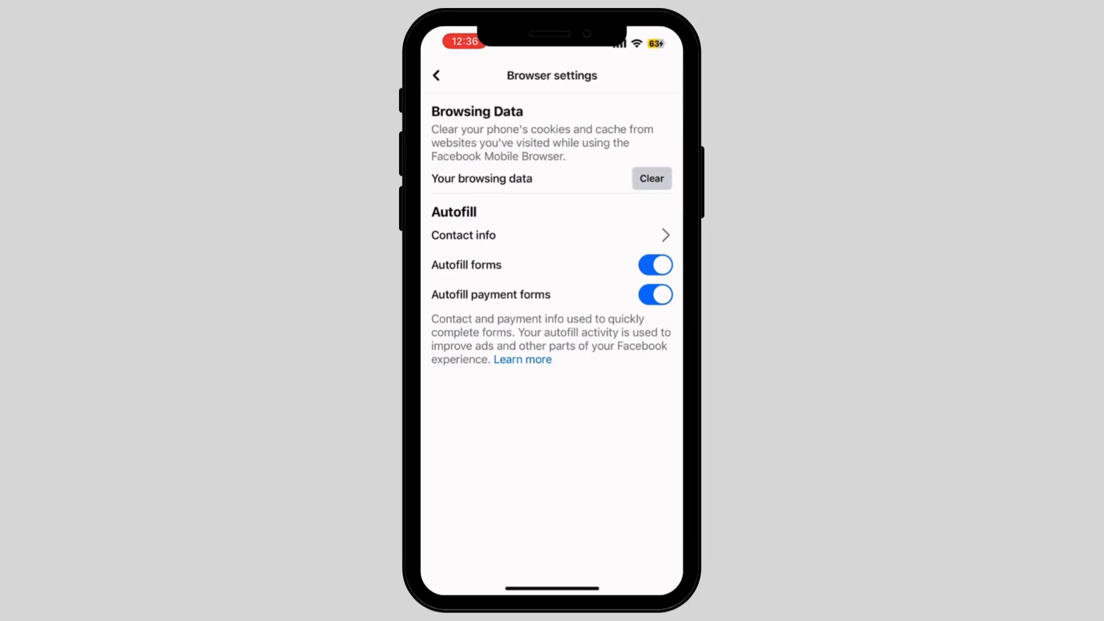
# - Clear the in-app browsing data, recording 'Last cleared on 05/02/24, 12:36 AM'
pyautogui.click(651, 178)
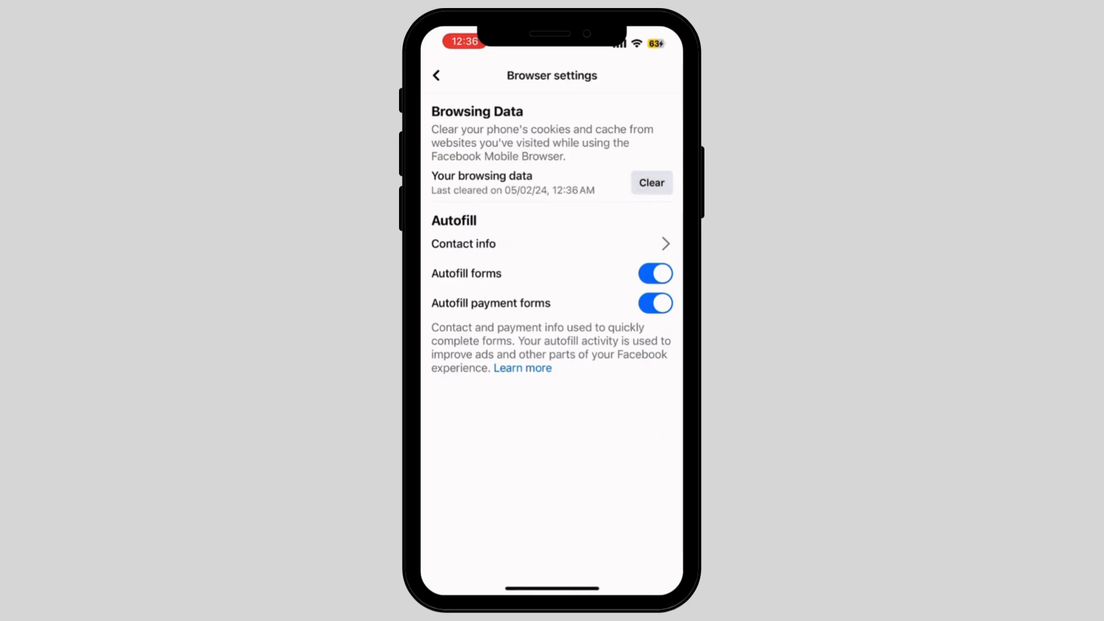